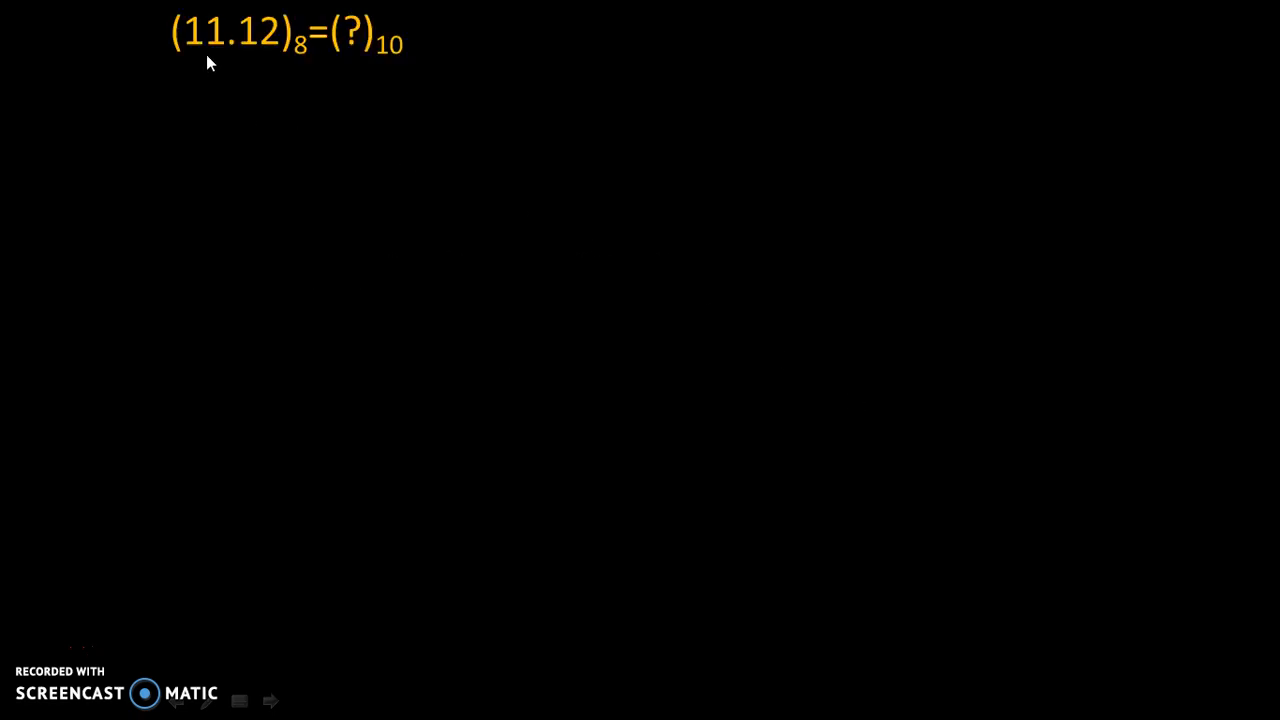
mouse_move(270, 58)
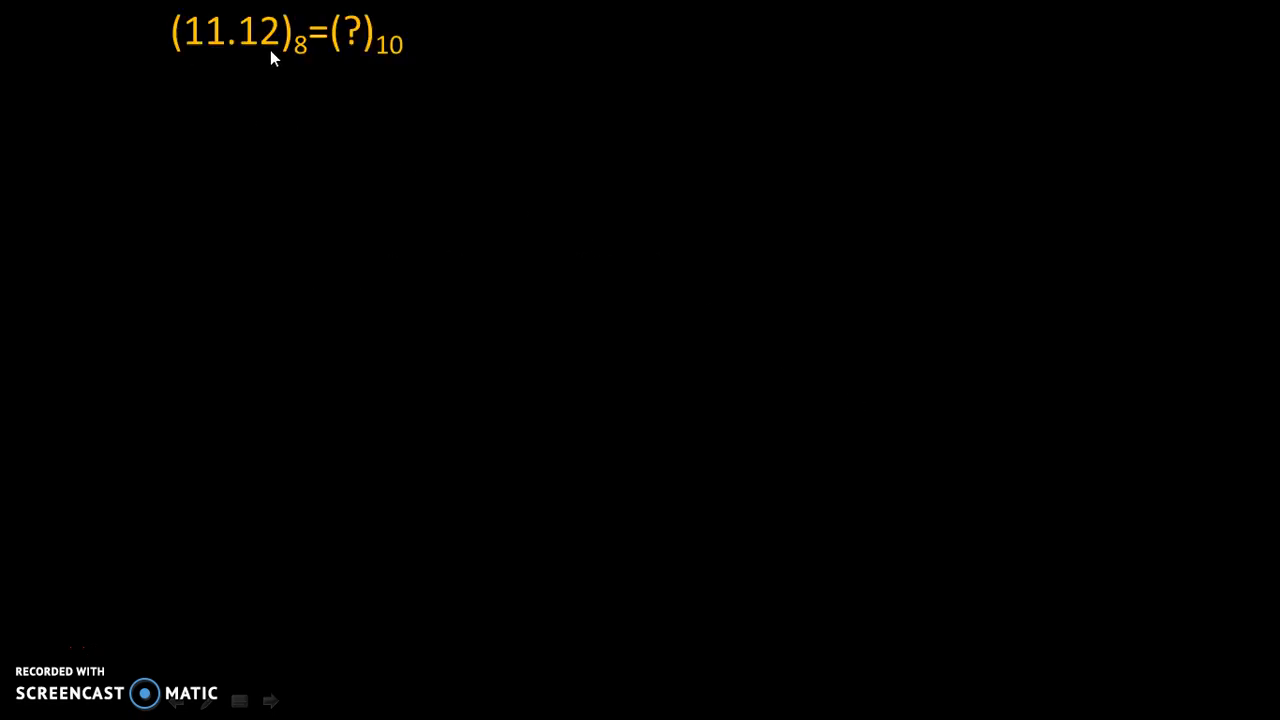
mouse_move(333, 68)
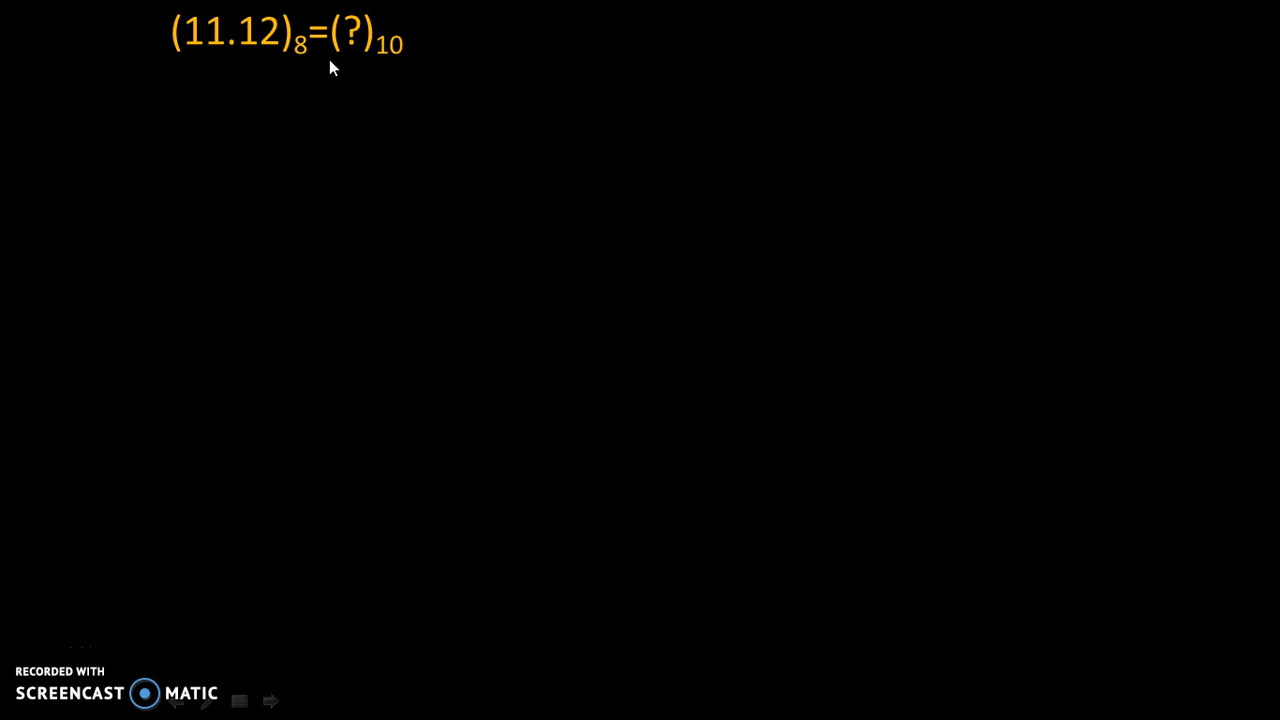
mouse_move(400, 60)
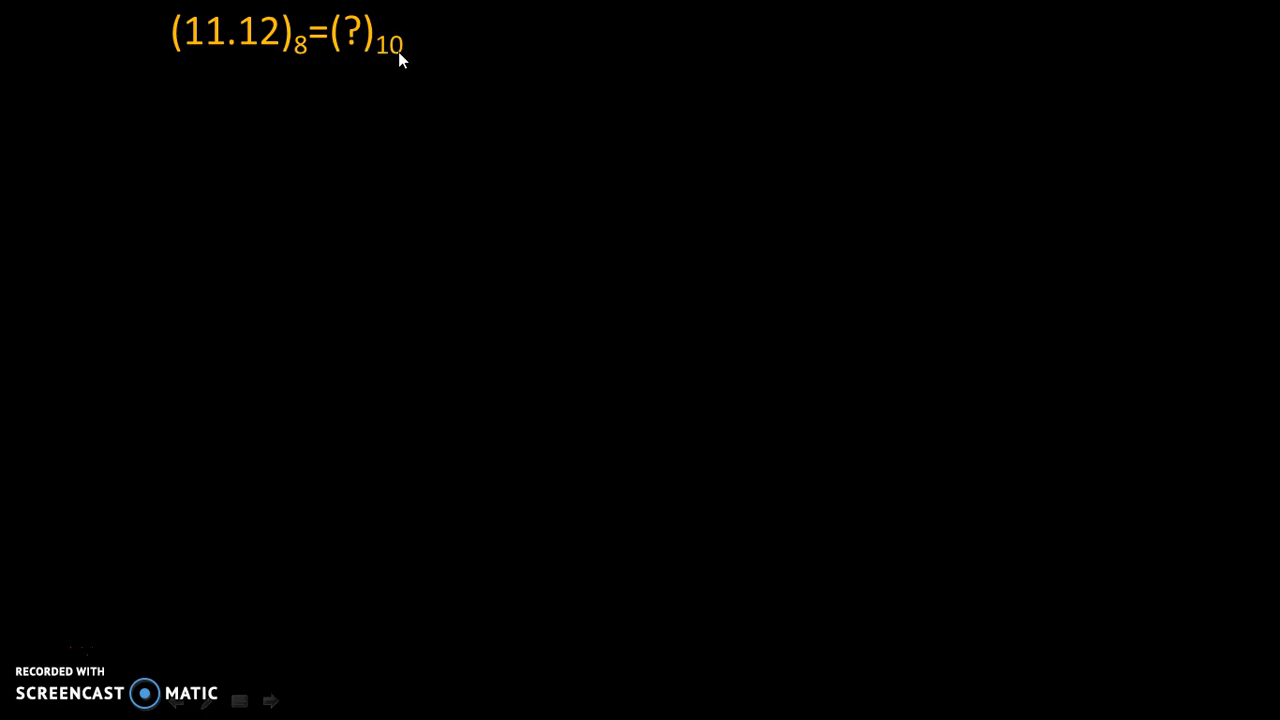
mouse_move(295, 62)
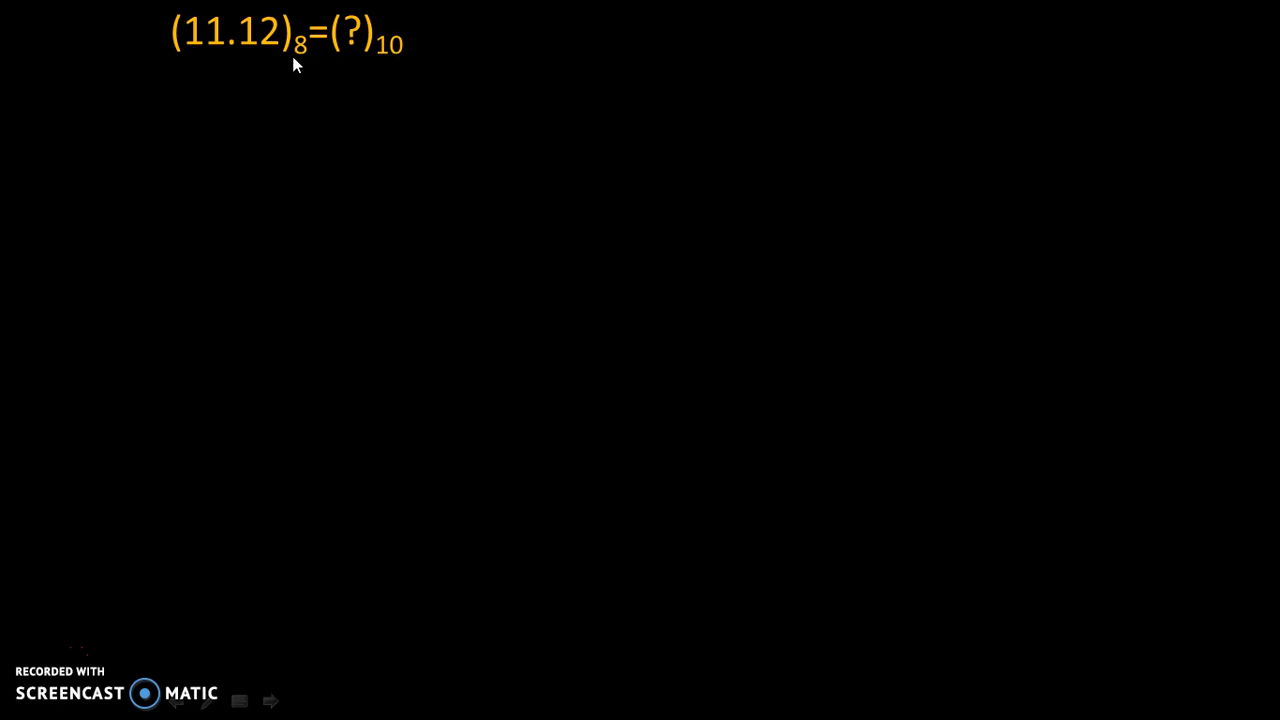
mouse_move(234, 71)
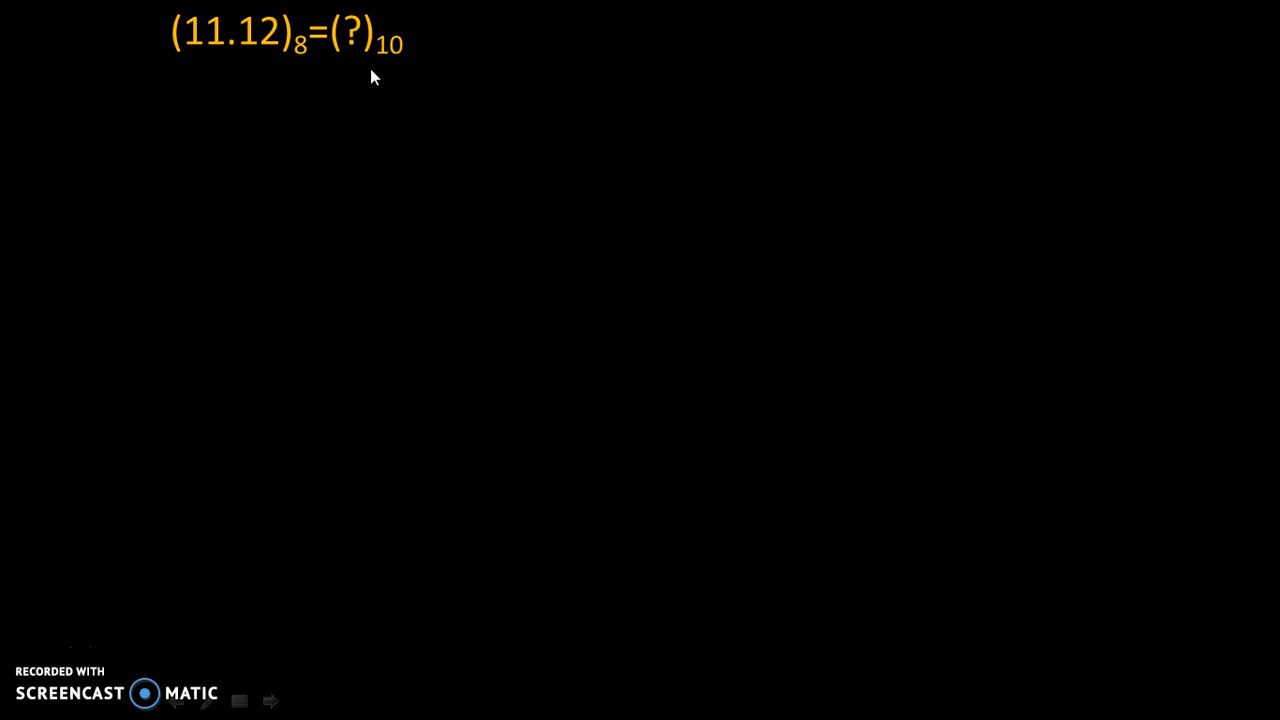
mouse_move(349, 68)
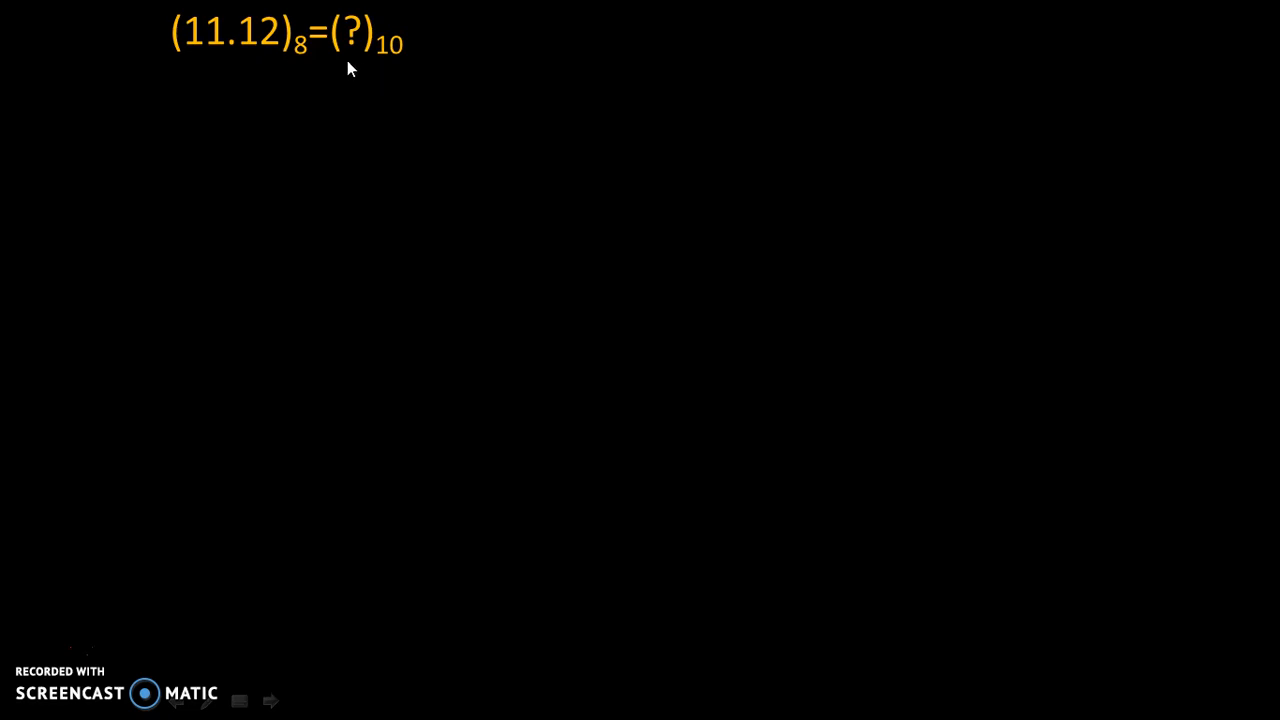
mouse_move(388, 248)
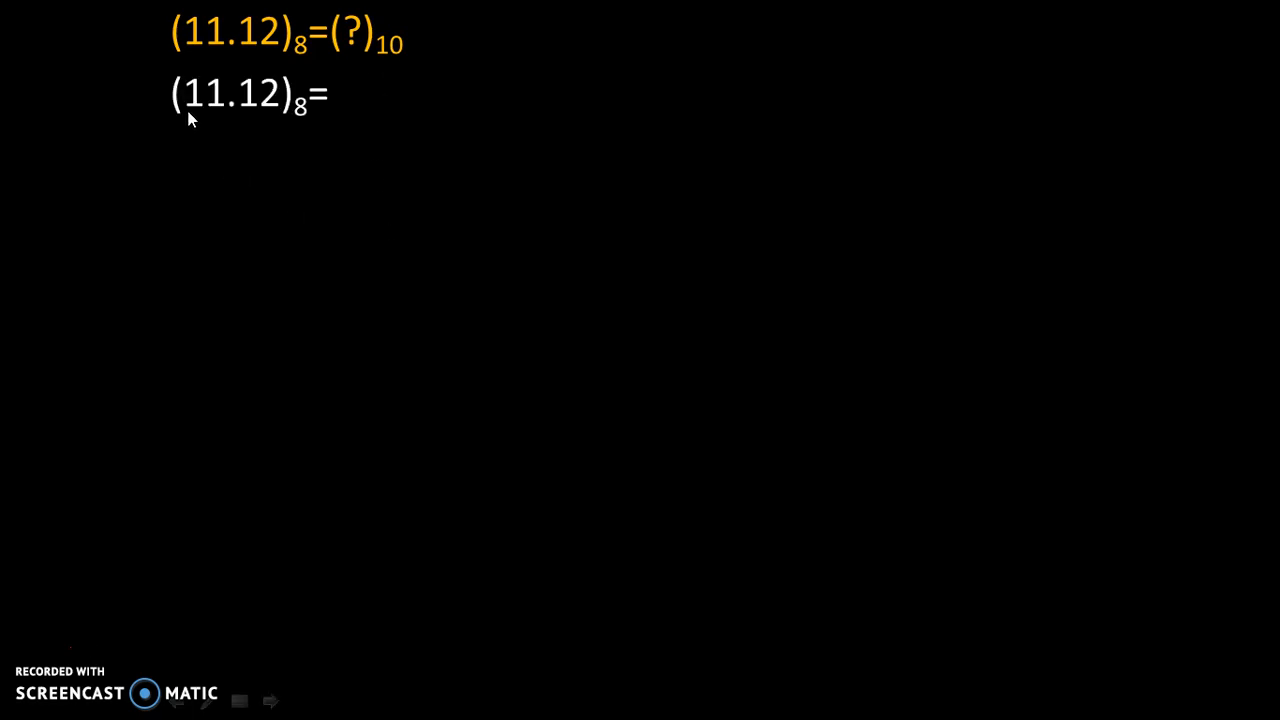
mouse_move(285, 110)
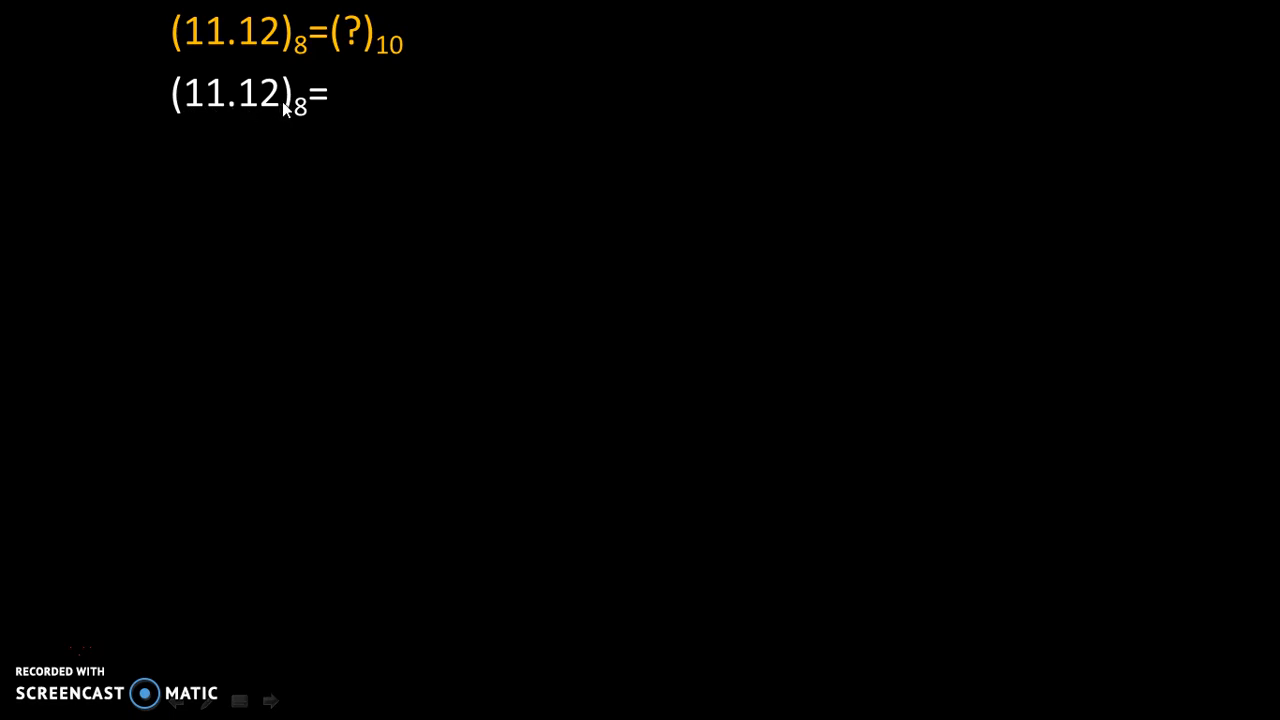
mouse_move(197, 118)
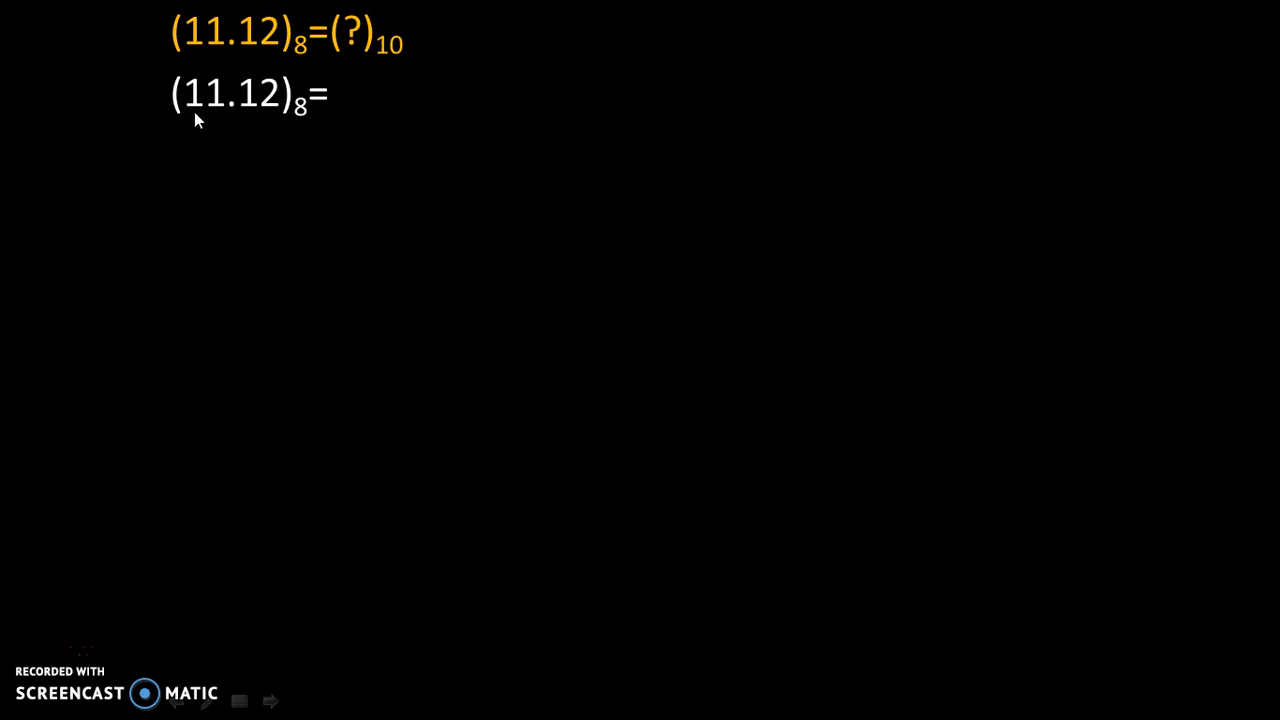
text(1)
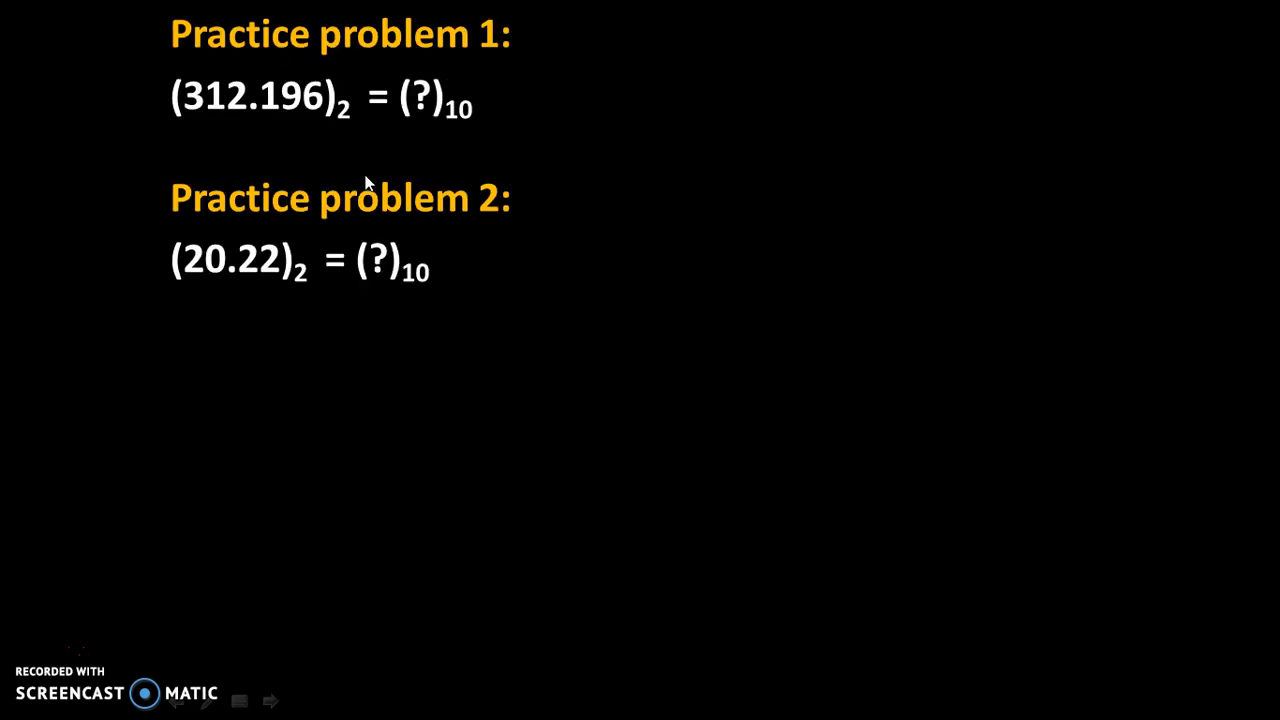
mouse_move(416, 365)
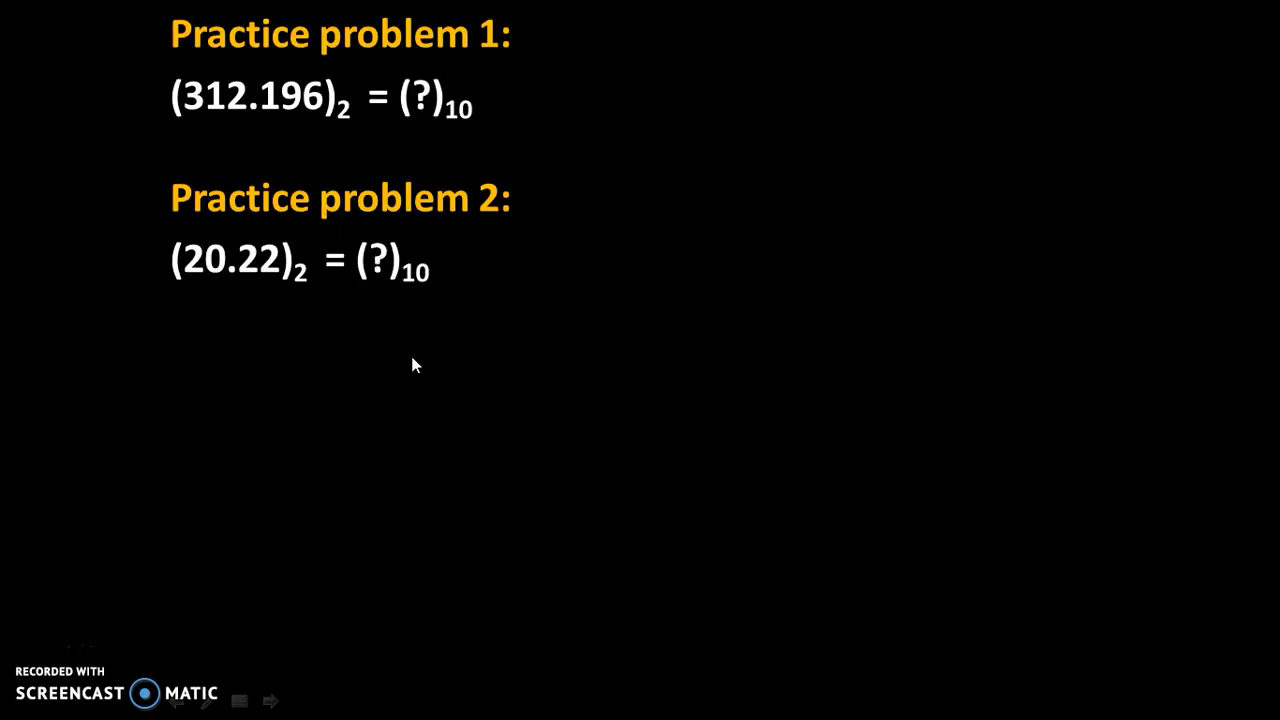
mouse_move(350, 467)
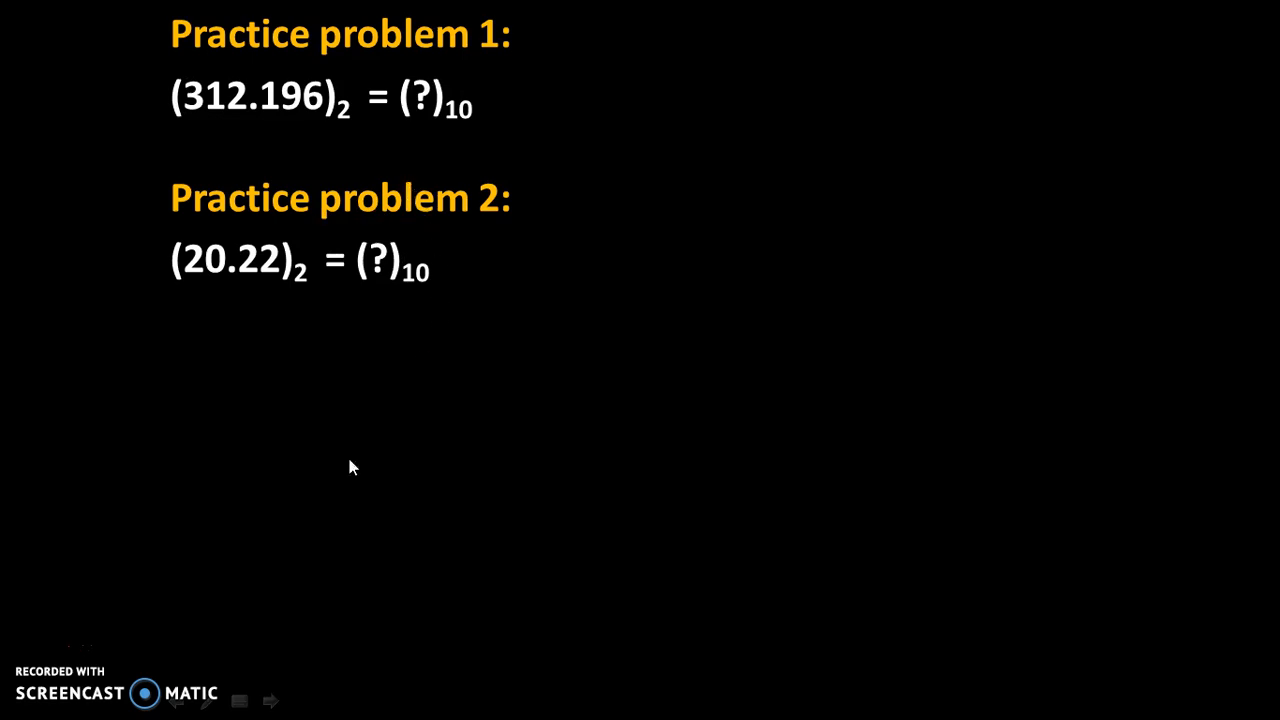